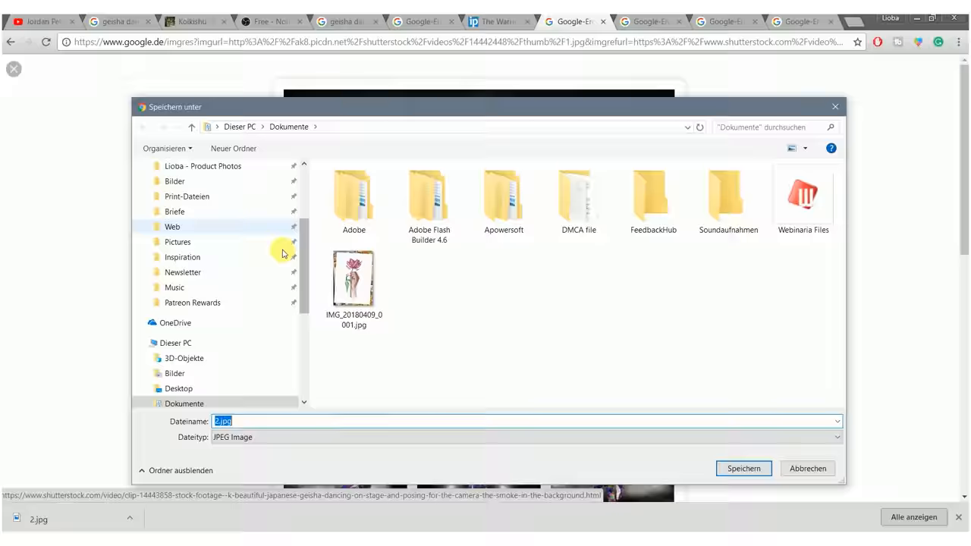
Confirm saving the geisha image as 2.jpg in Documents
{"action": "left_click", "coordinate": [743, 468]}
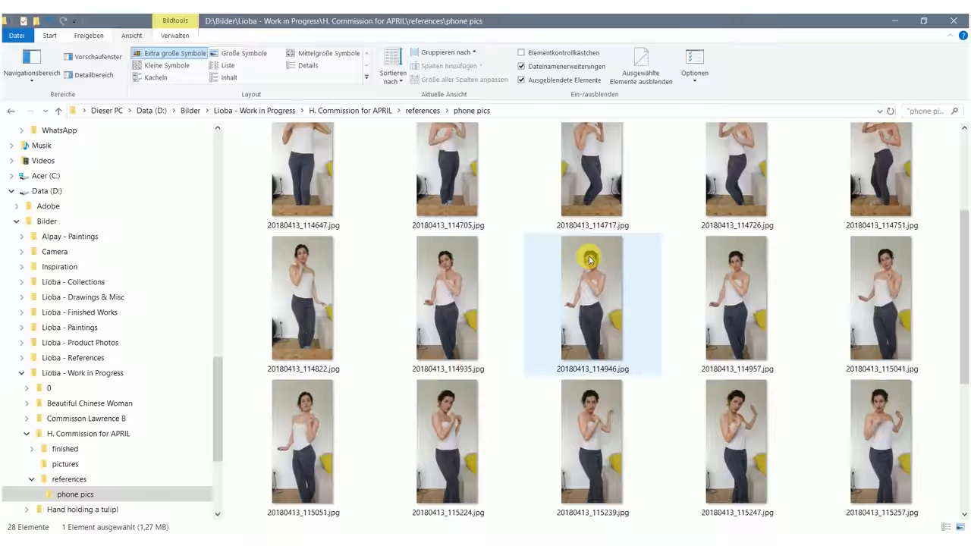
Browse the phone pics folder of pose reference photos
{"action": "left_click", "coordinate": [59, 509]}
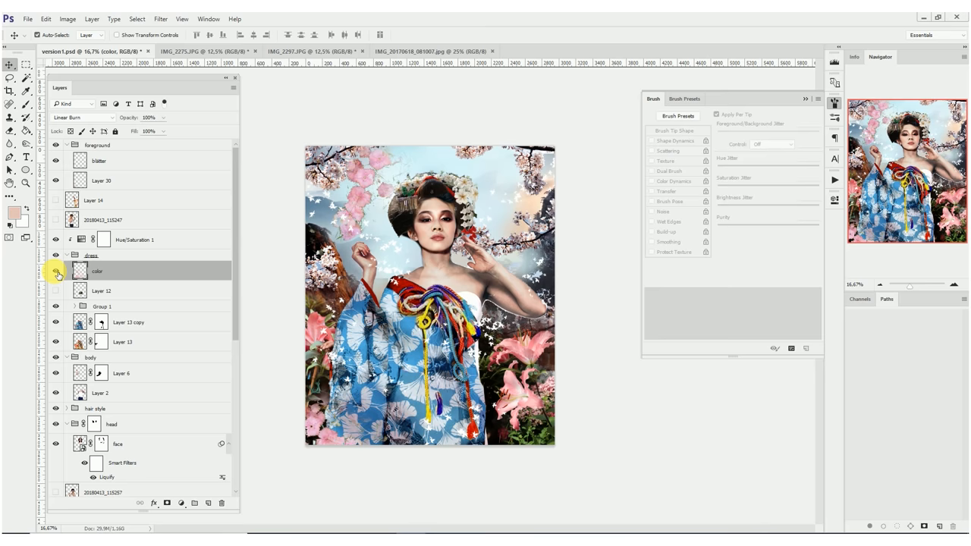
Add masked flower layers around the geisha and open the flower arch photo as Untitled-5
{"action": "left_click", "coordinate": [28, 19]}
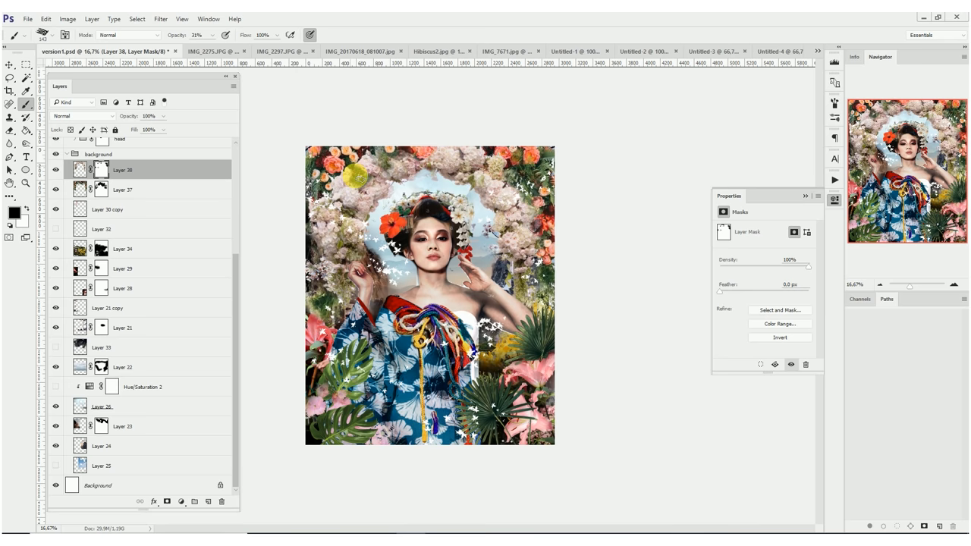
{"action": "left_click", "coordinate": [732, 51]}
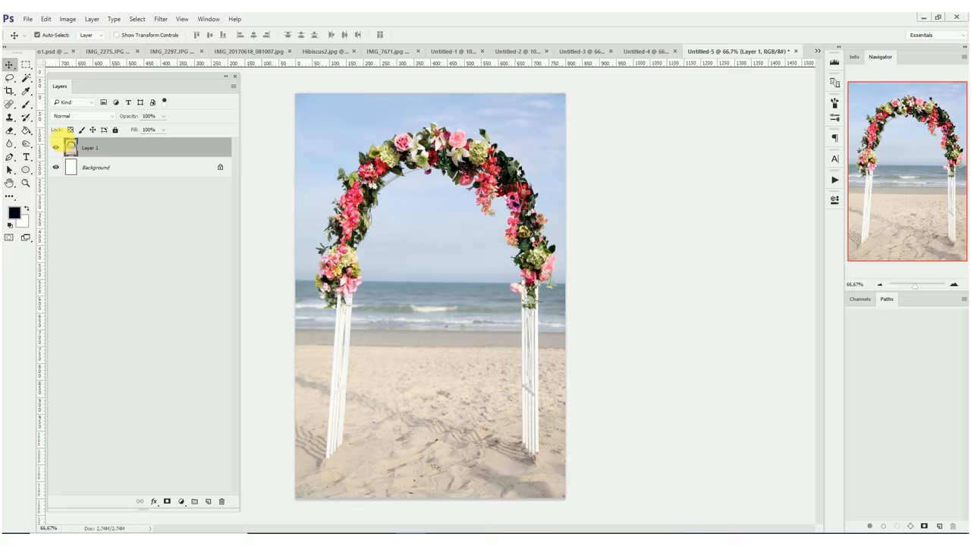